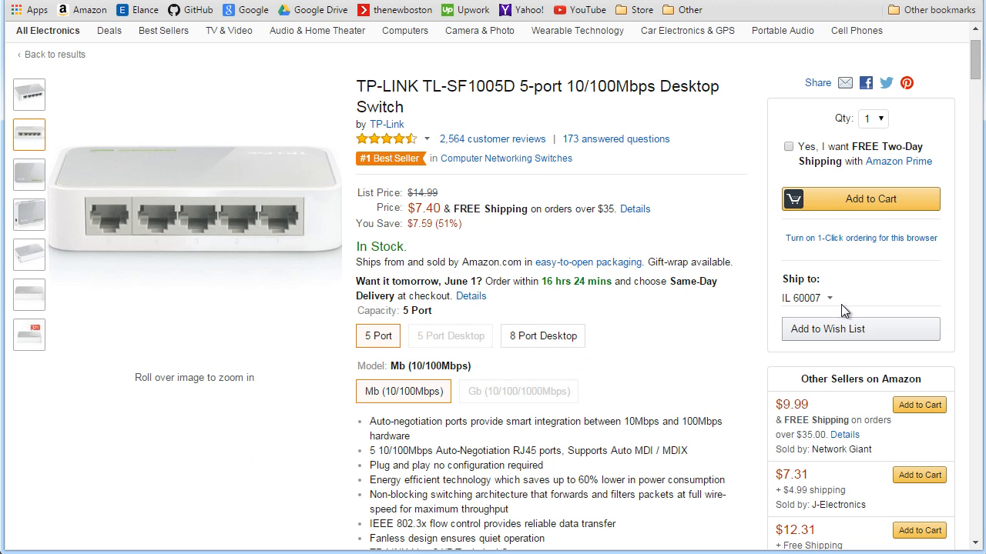
mouse_move(613, 247)
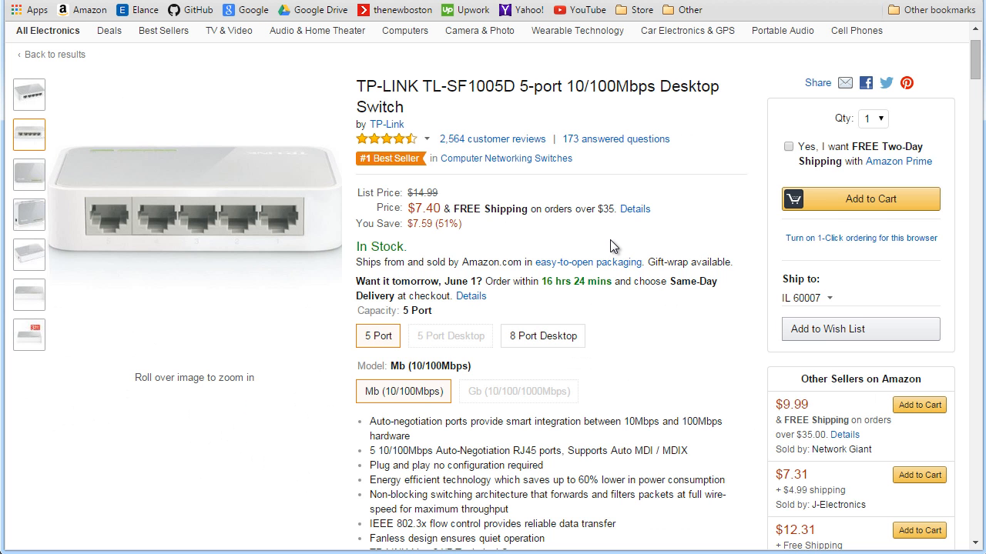
mouse_move(532, 189)
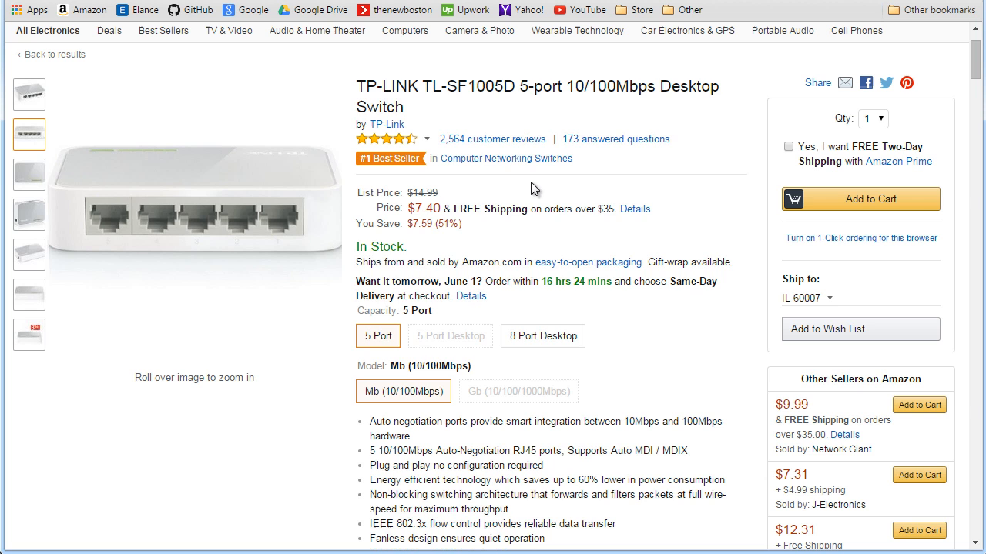
mouse_move(137, 281)
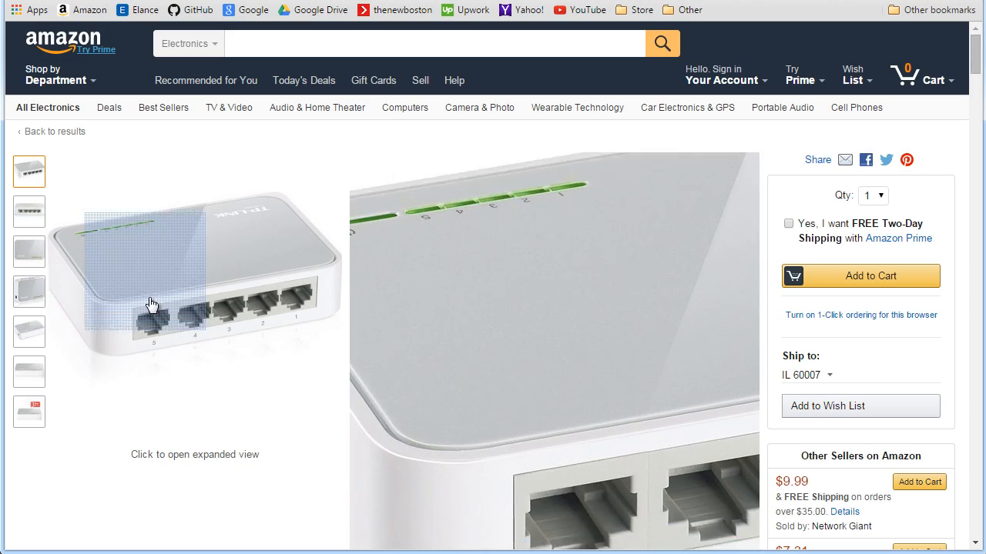
mouse_move(163, 328)
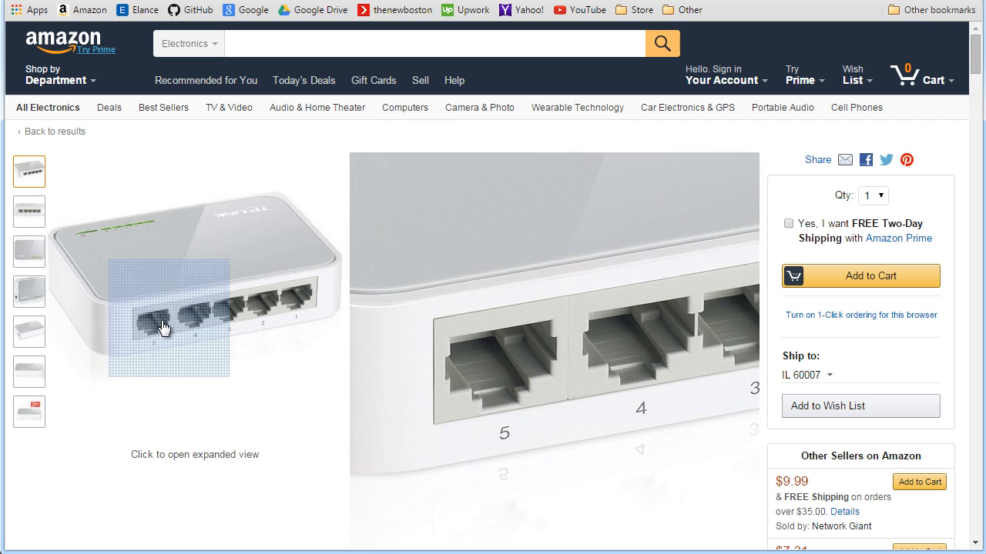
mouse_move(158, 331)
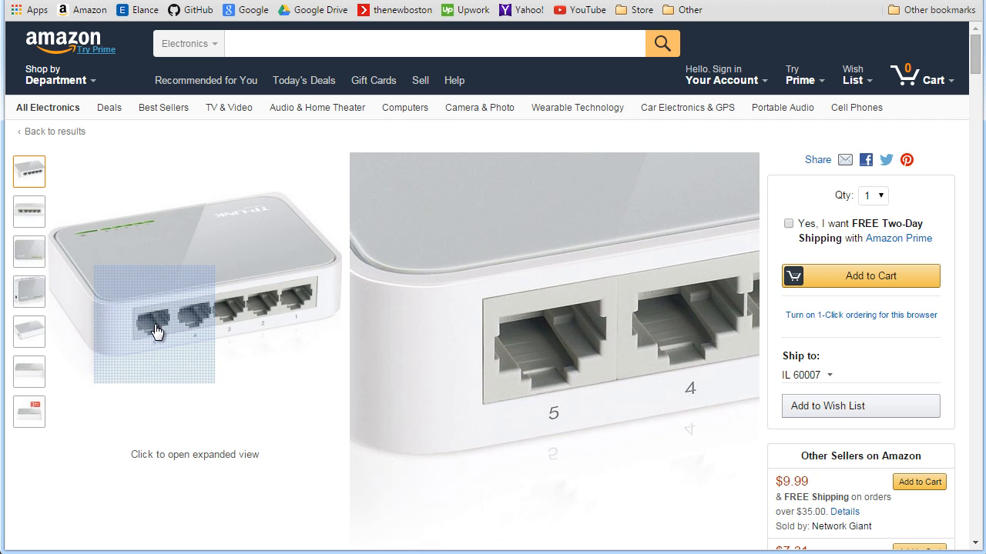
mouse_move(296, 304)
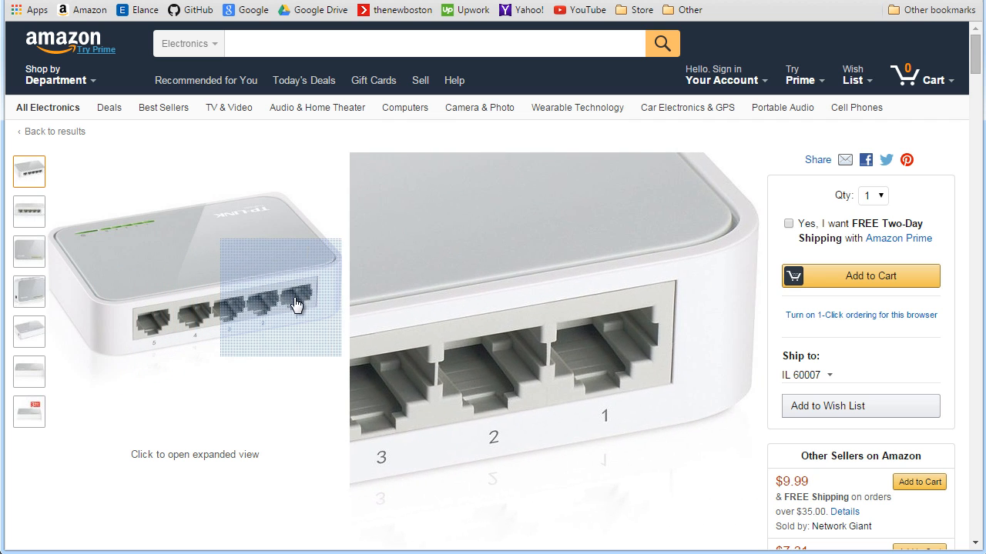
mouse_move(648, 420)
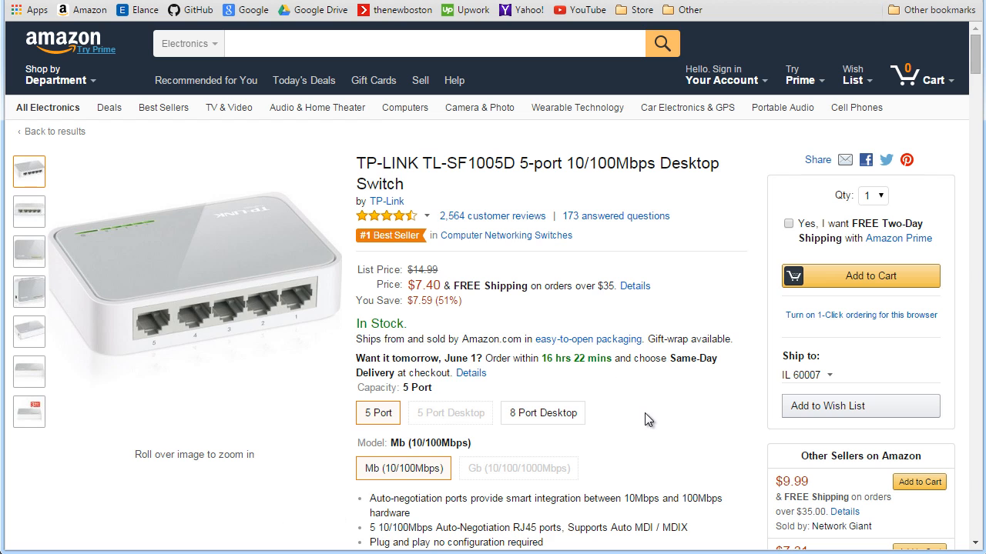
- Switch the listing to the 8-port TL-SF1008D desktop variant, $13.17 in stock
left_click(542, 412)
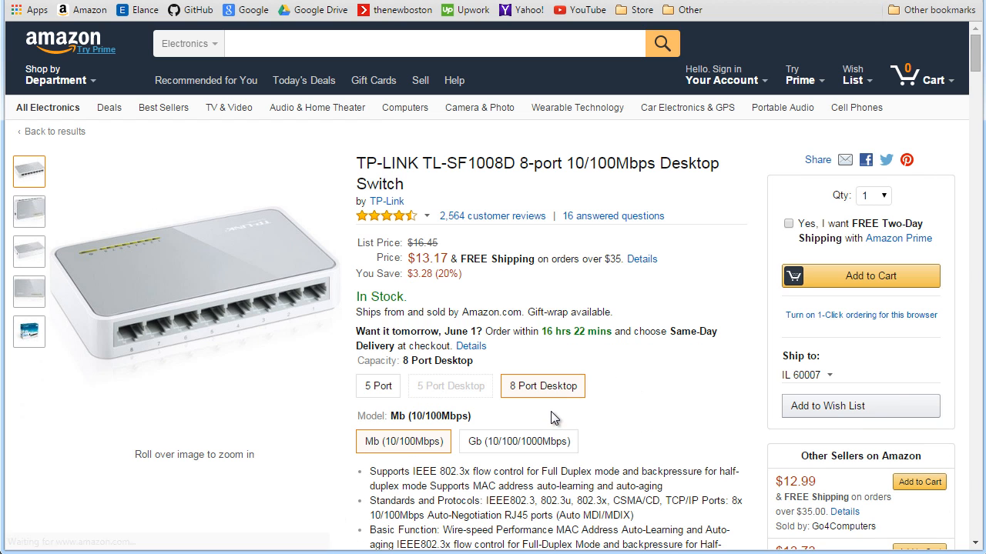
mouse_move(448, 409)
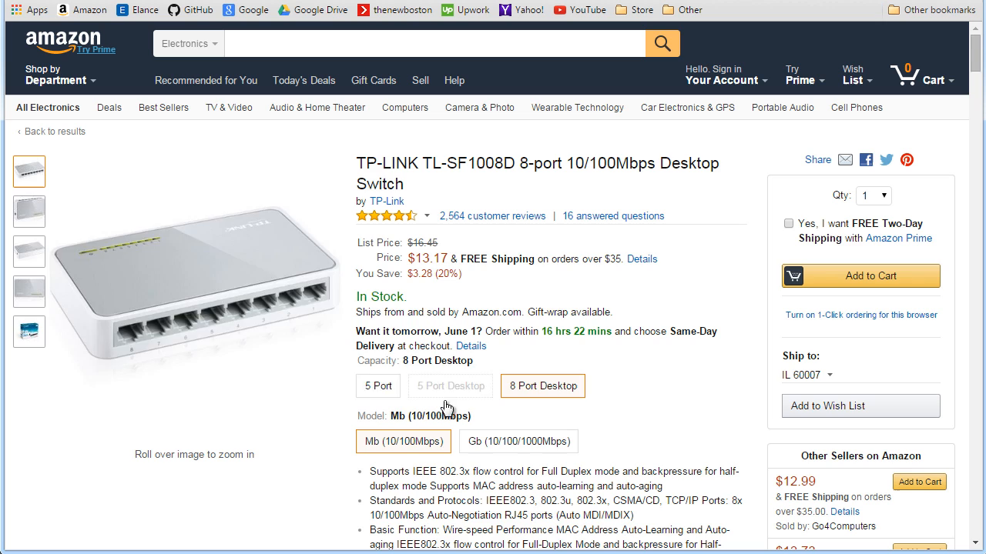
- Return to the 5-port TL-SF1005D variant, $7.40 in stock
left_click(378, 385)
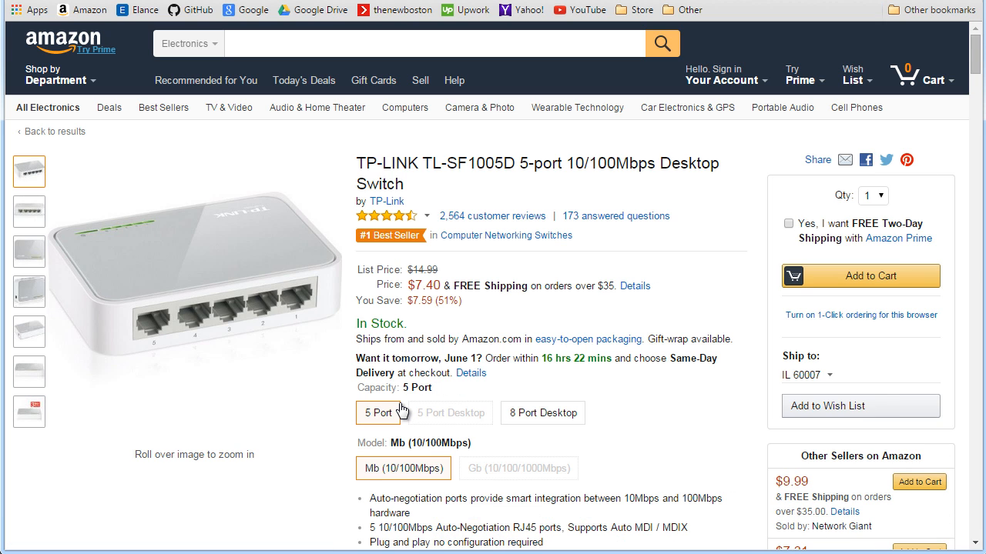
mouse_move(378, 413)
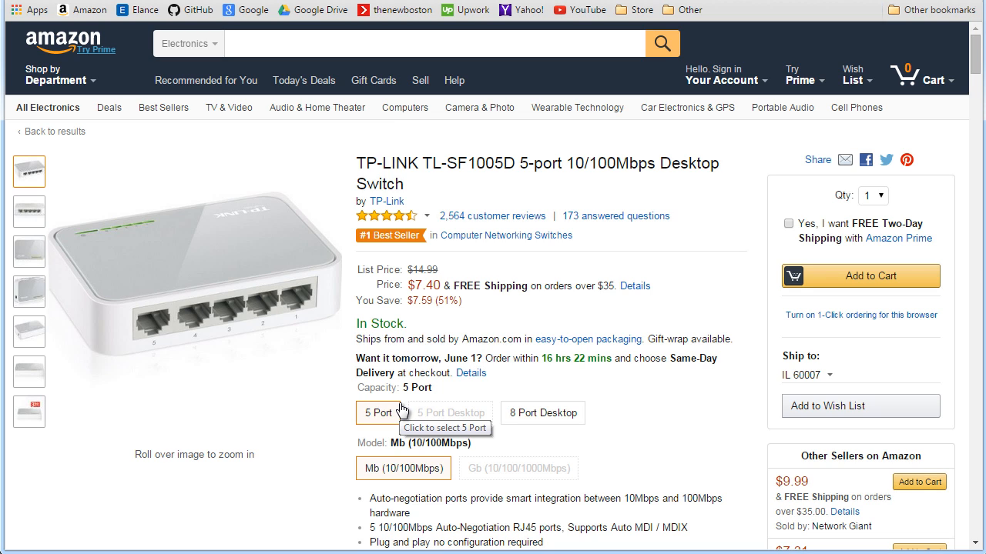
mouse_move(406, 368)
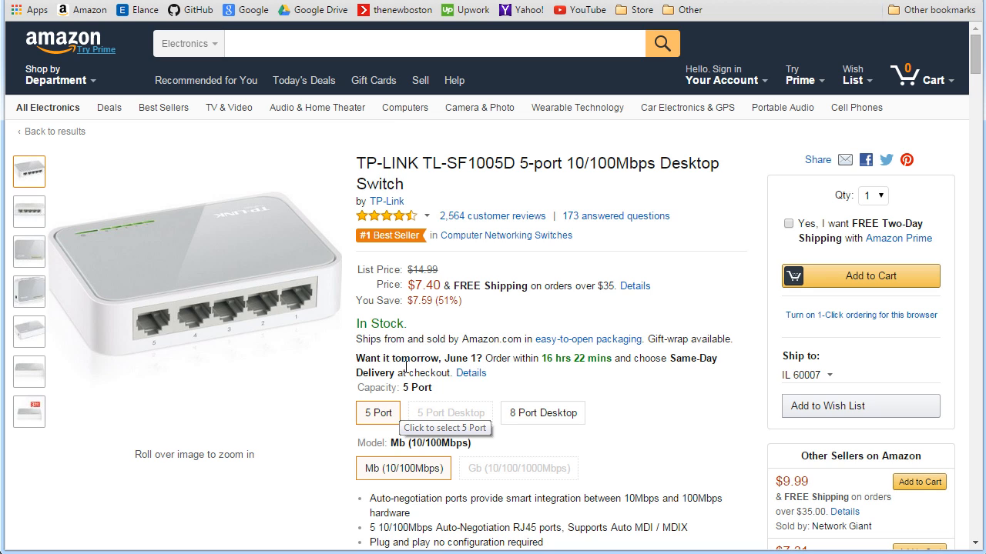